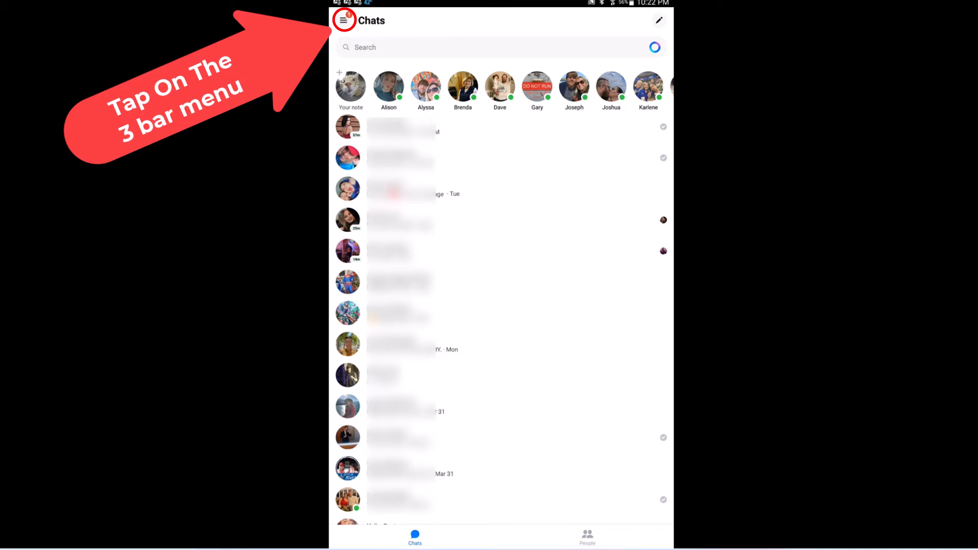
Open the side menu, then go to the account settings via the gear icon.
click(344, 20)
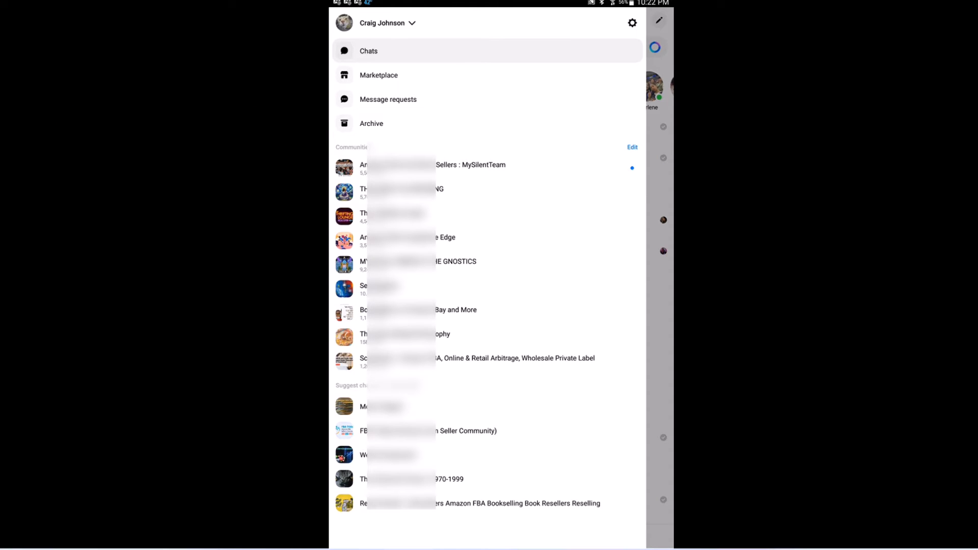
click(632, 23)
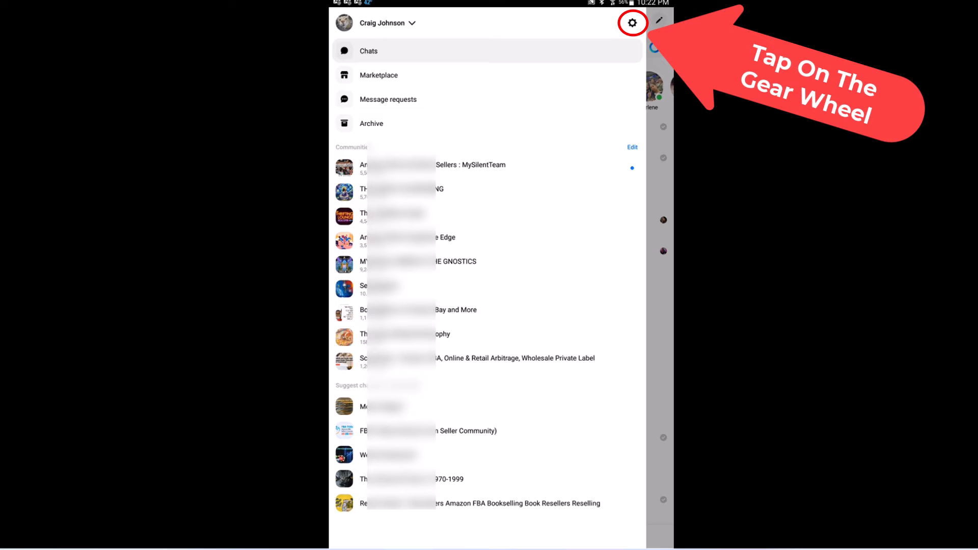
click(632, 23)
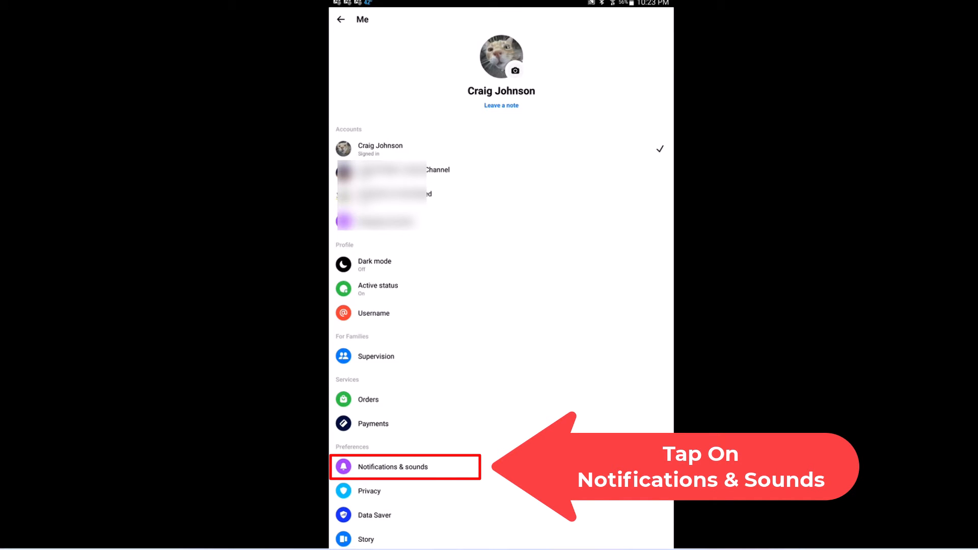
Select Notifications & sounds under Preferences on the Me settings page.
click(393, 467)
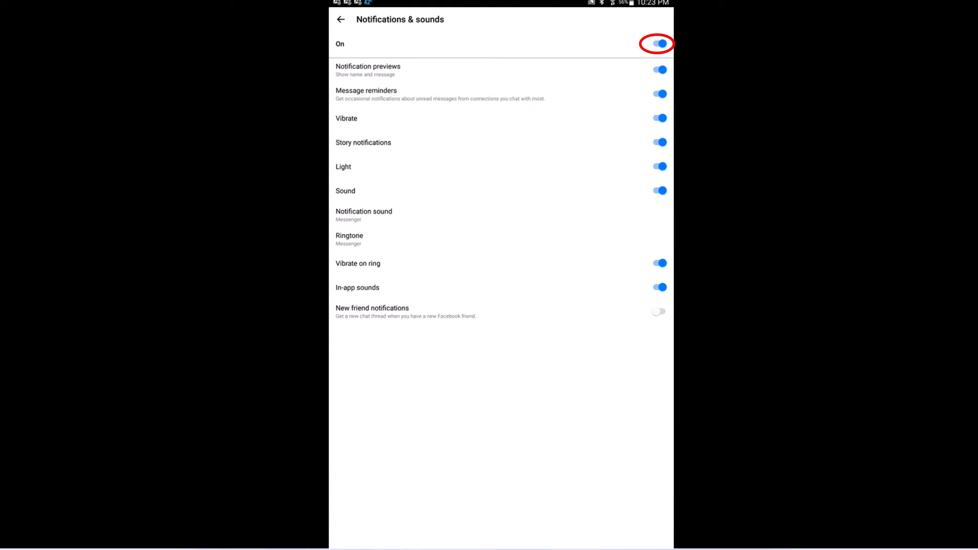
Switch off the main notifications toggle to reveal the mute duration options.
click(659, 43)
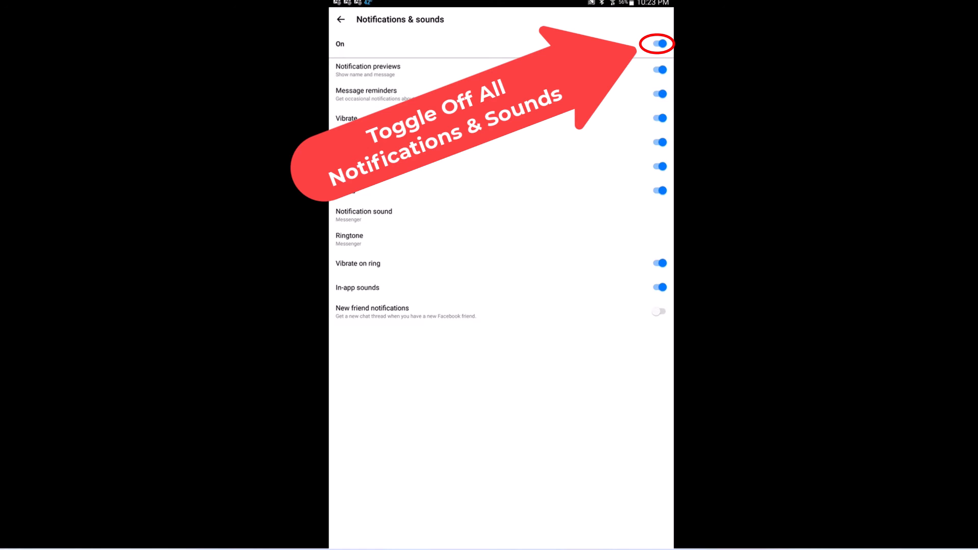
click(660, 44)
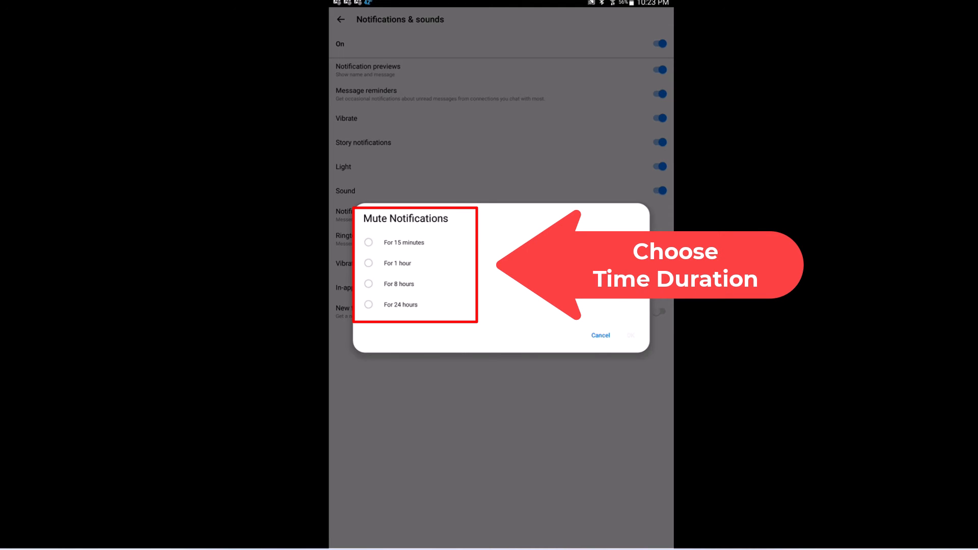
Choose 'For 15 minutes' and confirm, muting notifications until 10:38 PM.
click(368, 243)
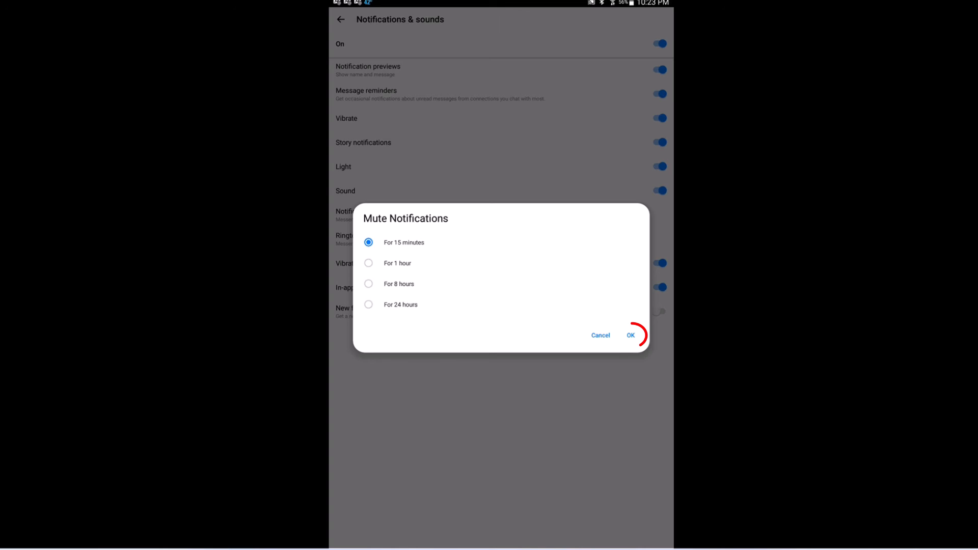
click(630, 336)
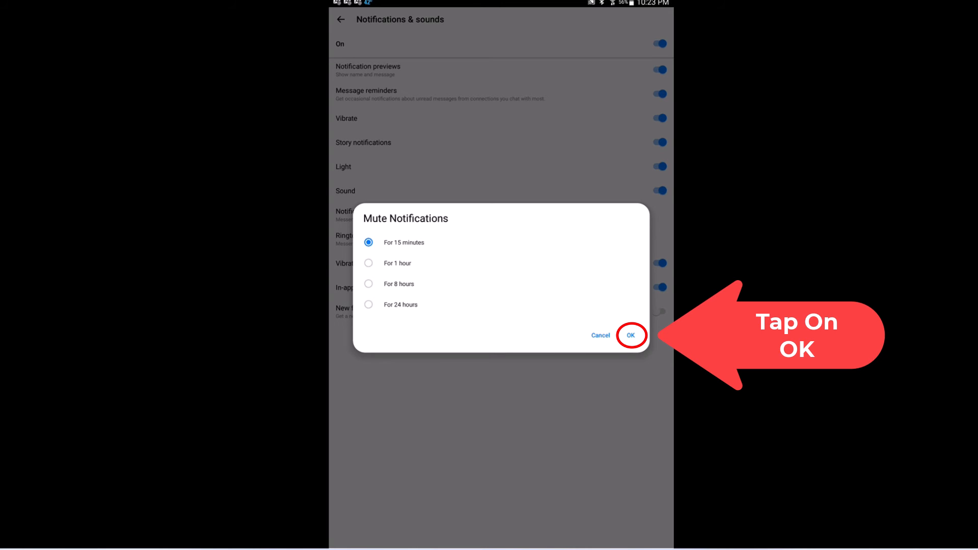
click(630, 335)
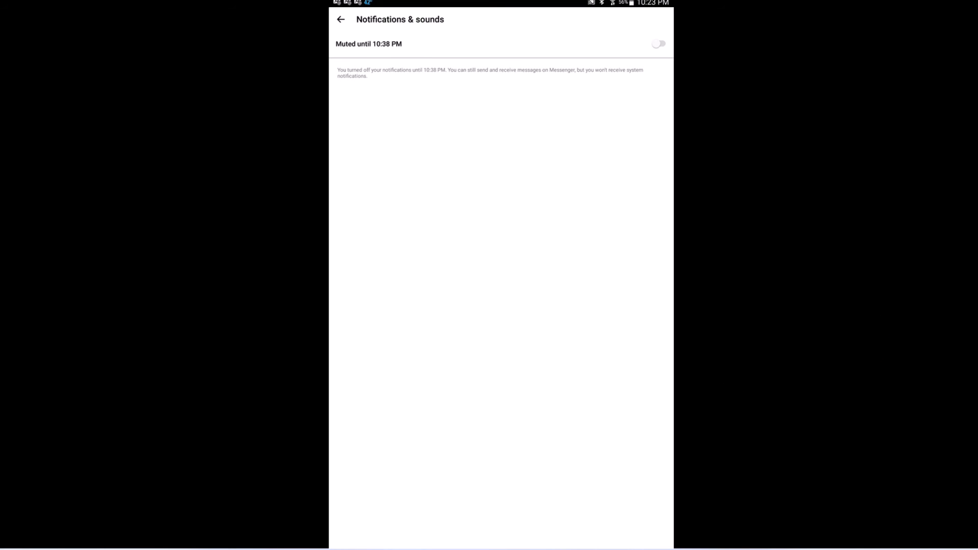